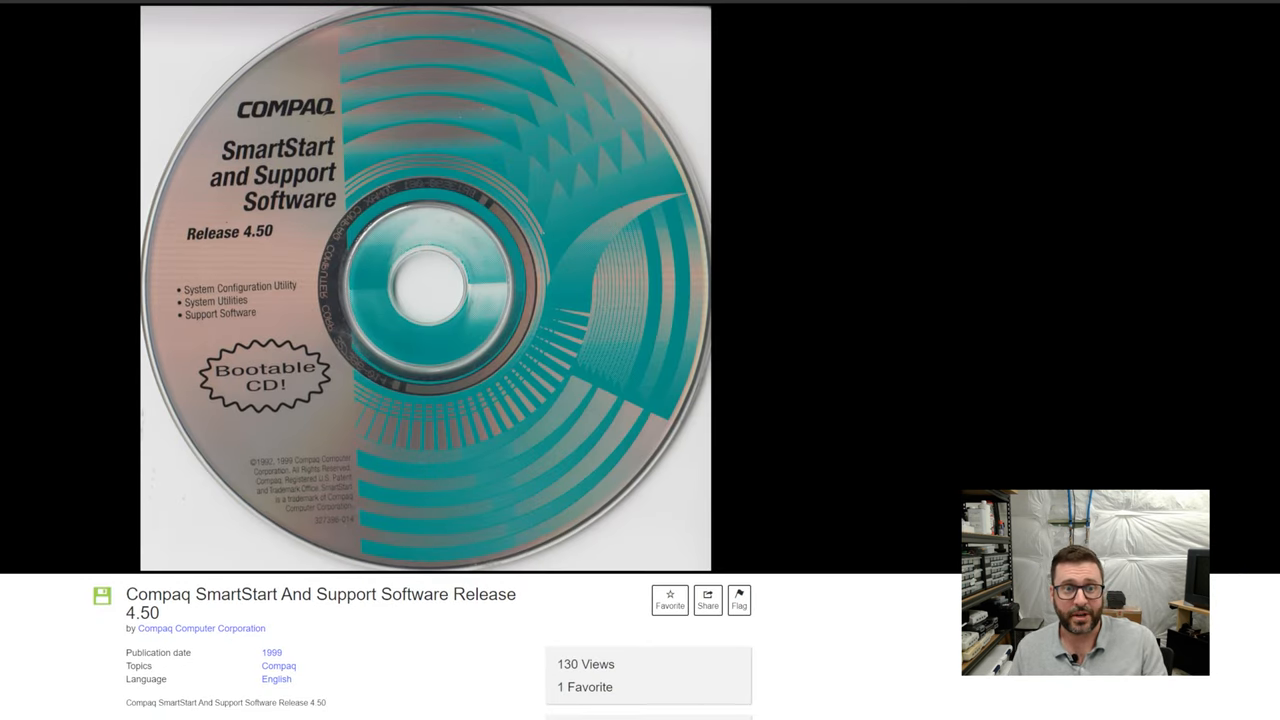
pyautogui.moveTo(465, 278)
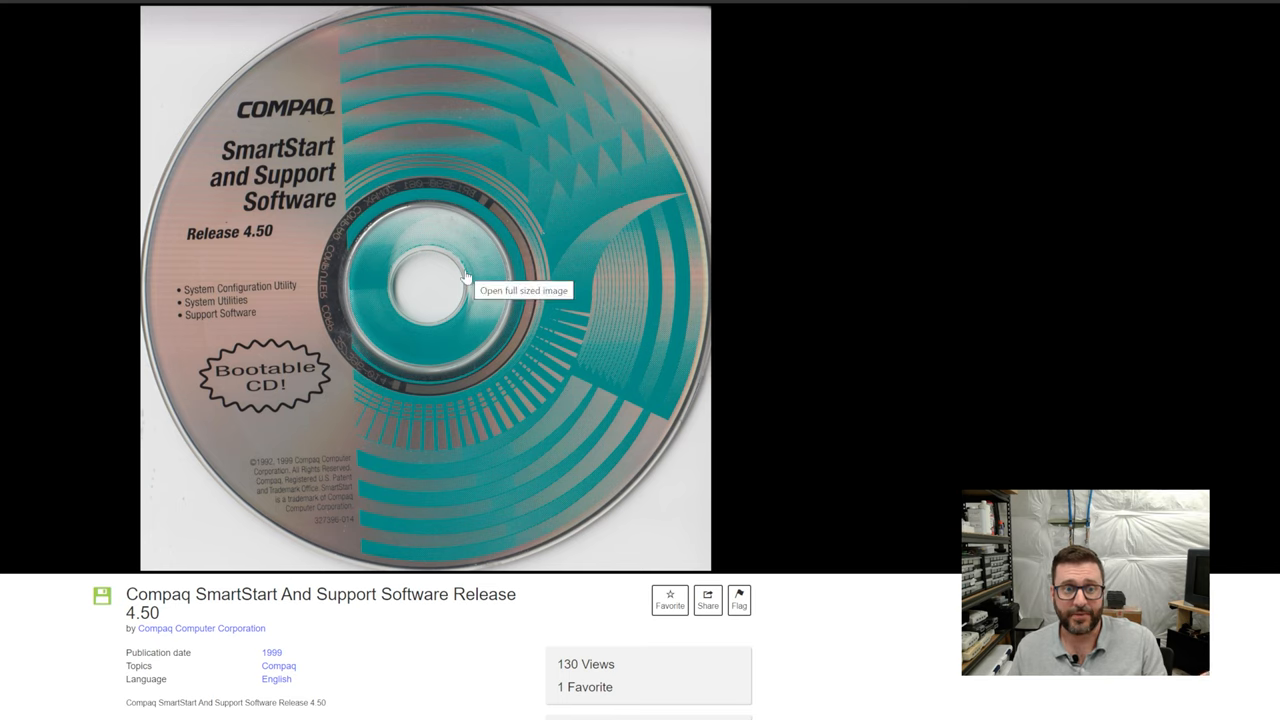
pyautogui.moveTo(1020, 685)
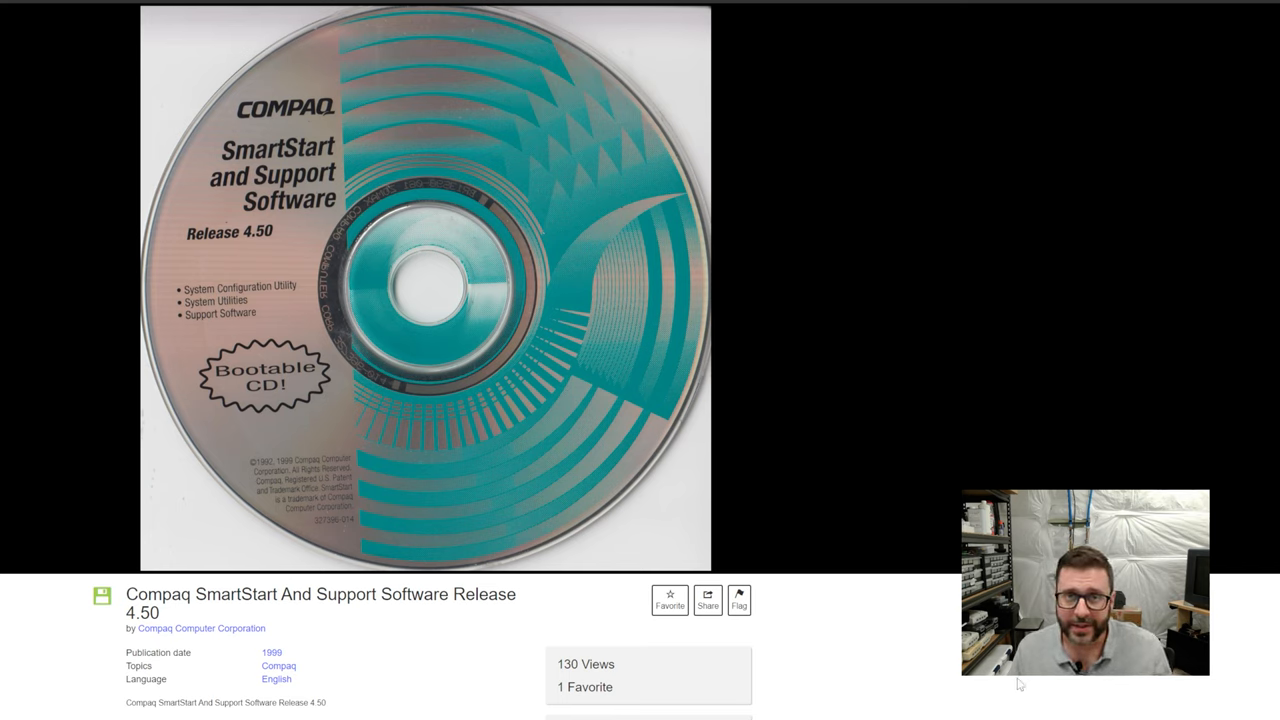
pyautogui.moveTo(810, 695)
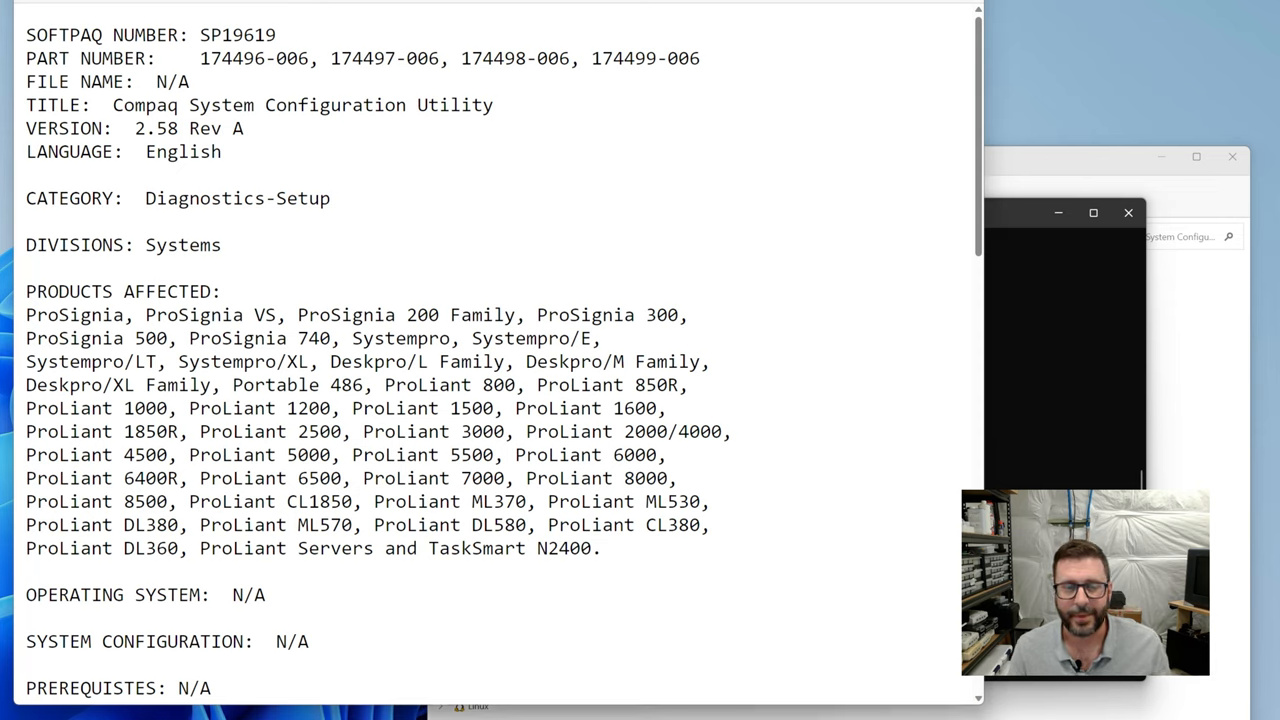
# Step: Close the readme to show the six sp19619–sp19624 SoftPaqs, then focus Command Prompt
pyautogui.doubleClick(214, 34)
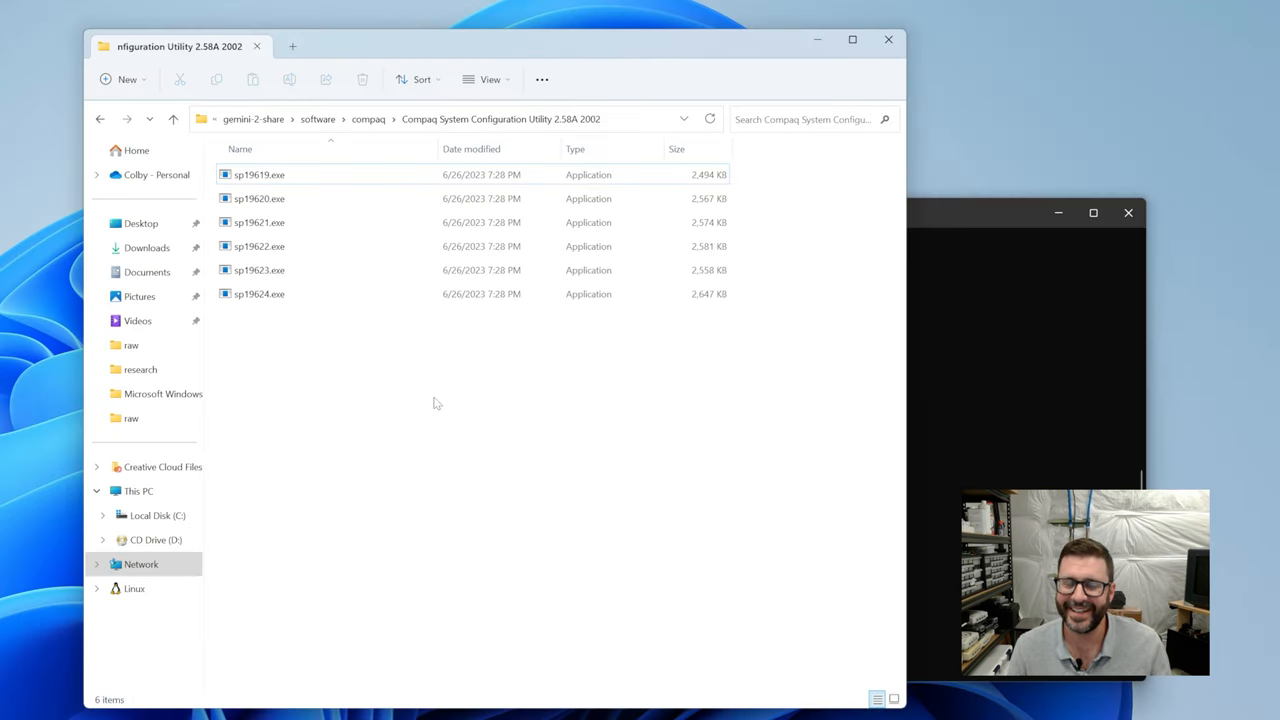
pyautogui.click(258, 174)
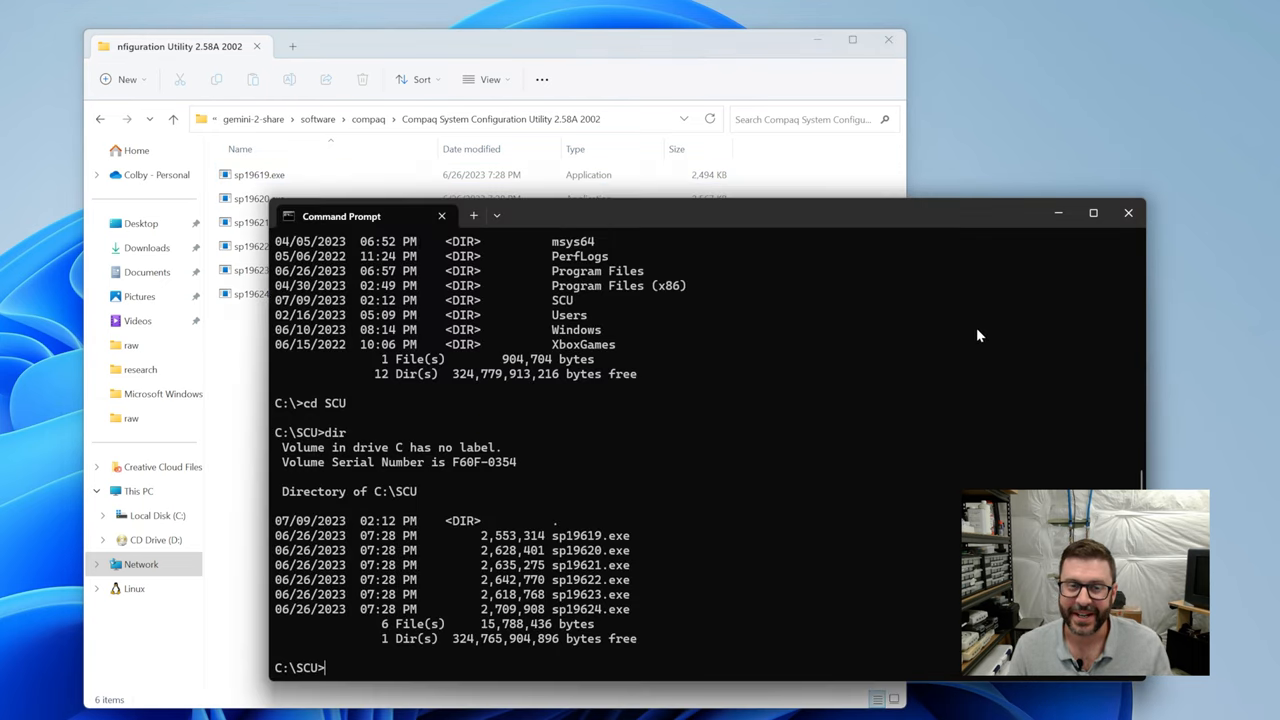
# Step: Run sp19619 from the Command Prompt in C:\SCU
pyautogui.write('sp')
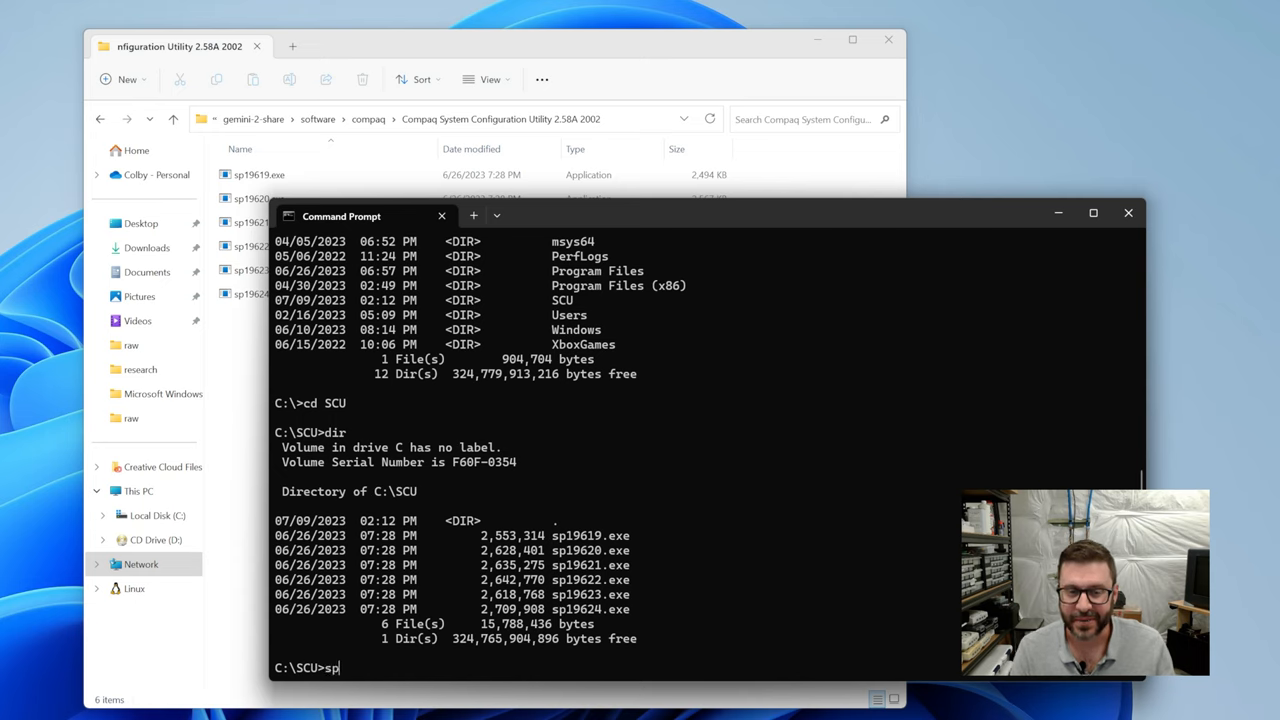
pyautogui.write('19619')
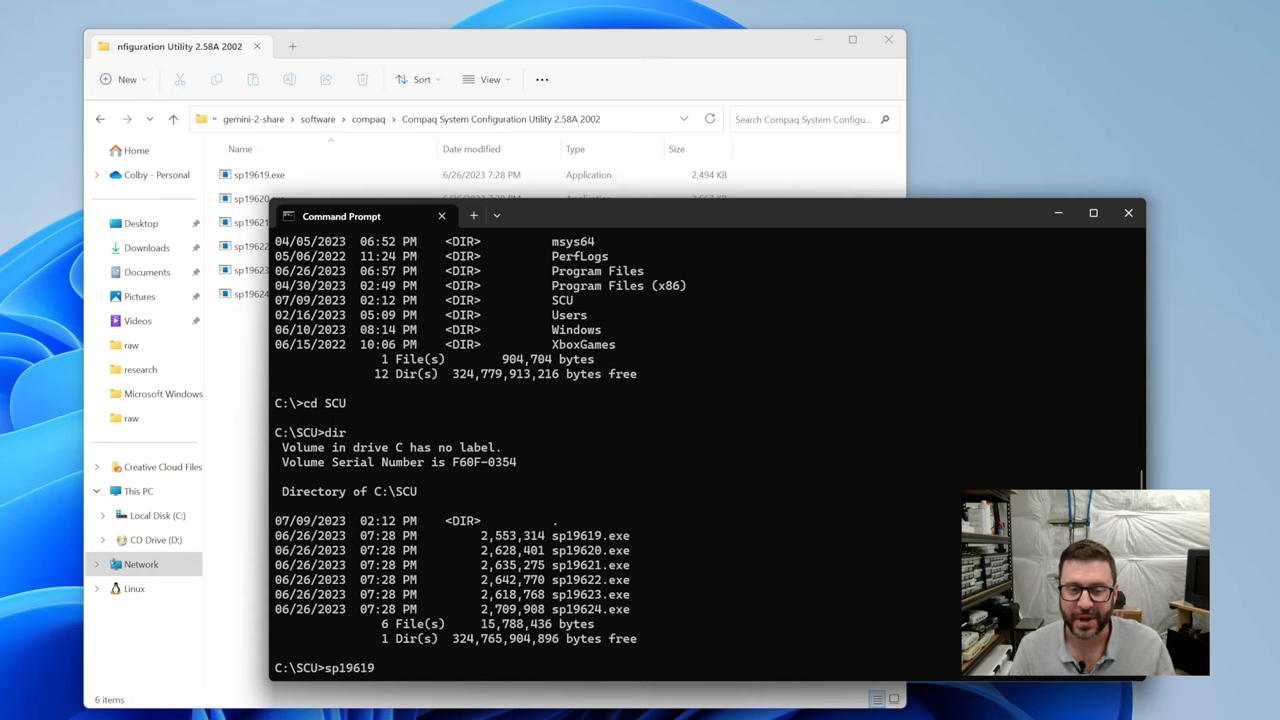
pyautogui.press('Return')
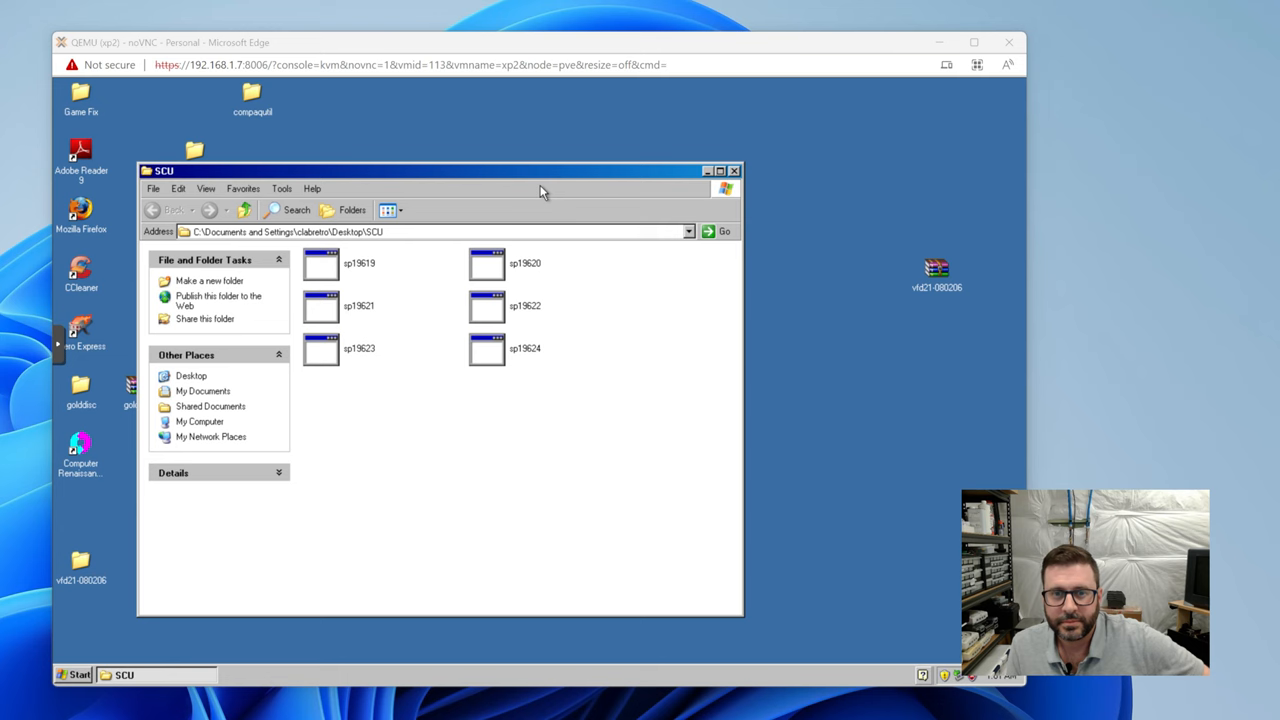
pyautogui.moveTo(533, 214)
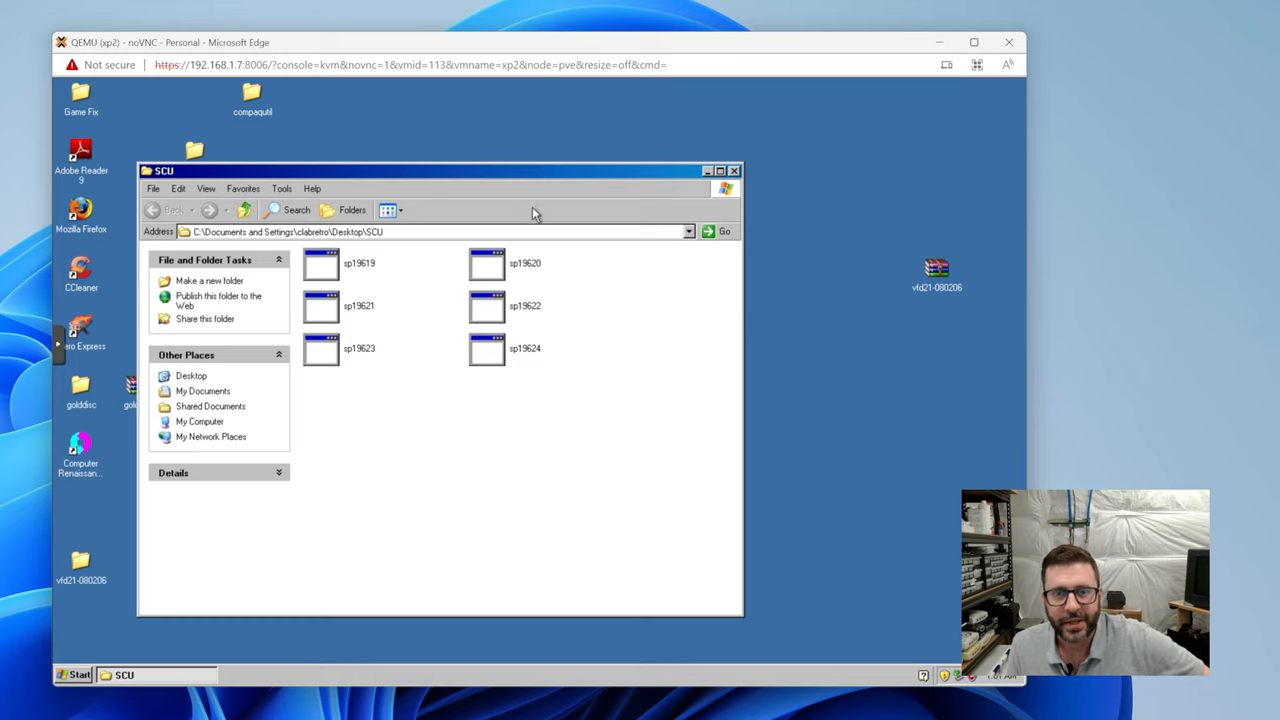
pyautogui.moveTo(533, 207)
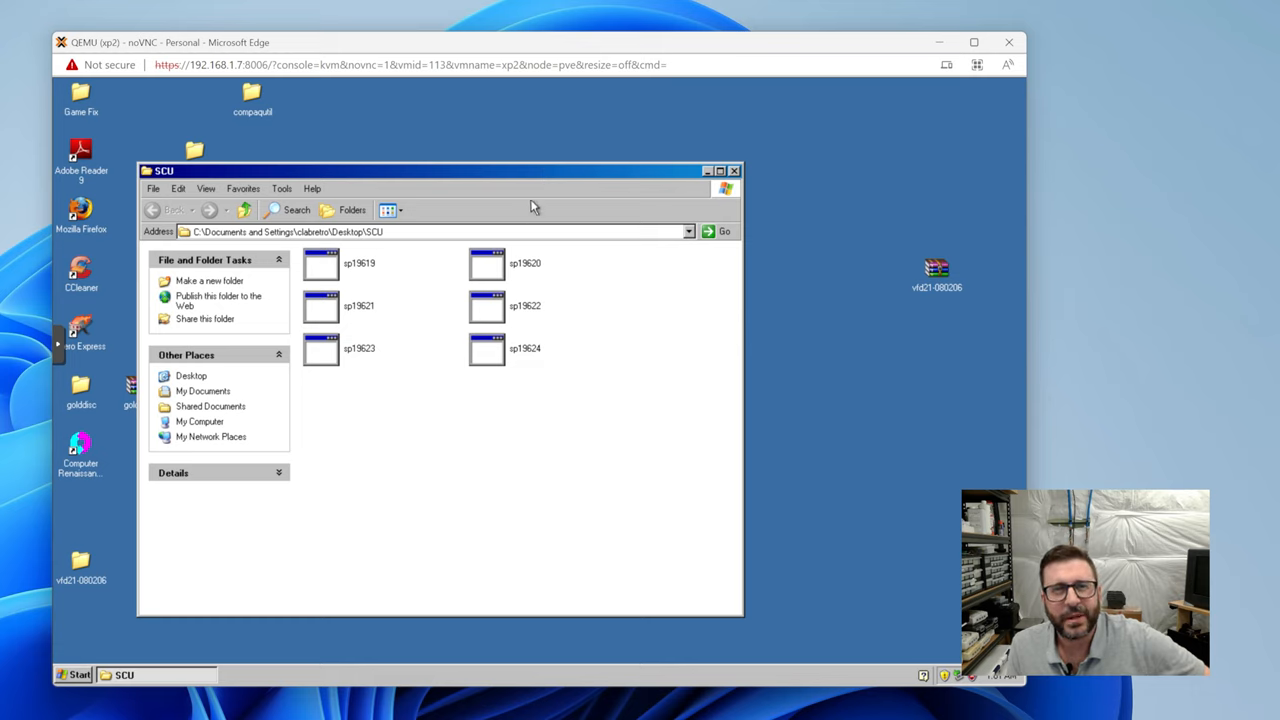
pyautogui.moveTo(533, 192)
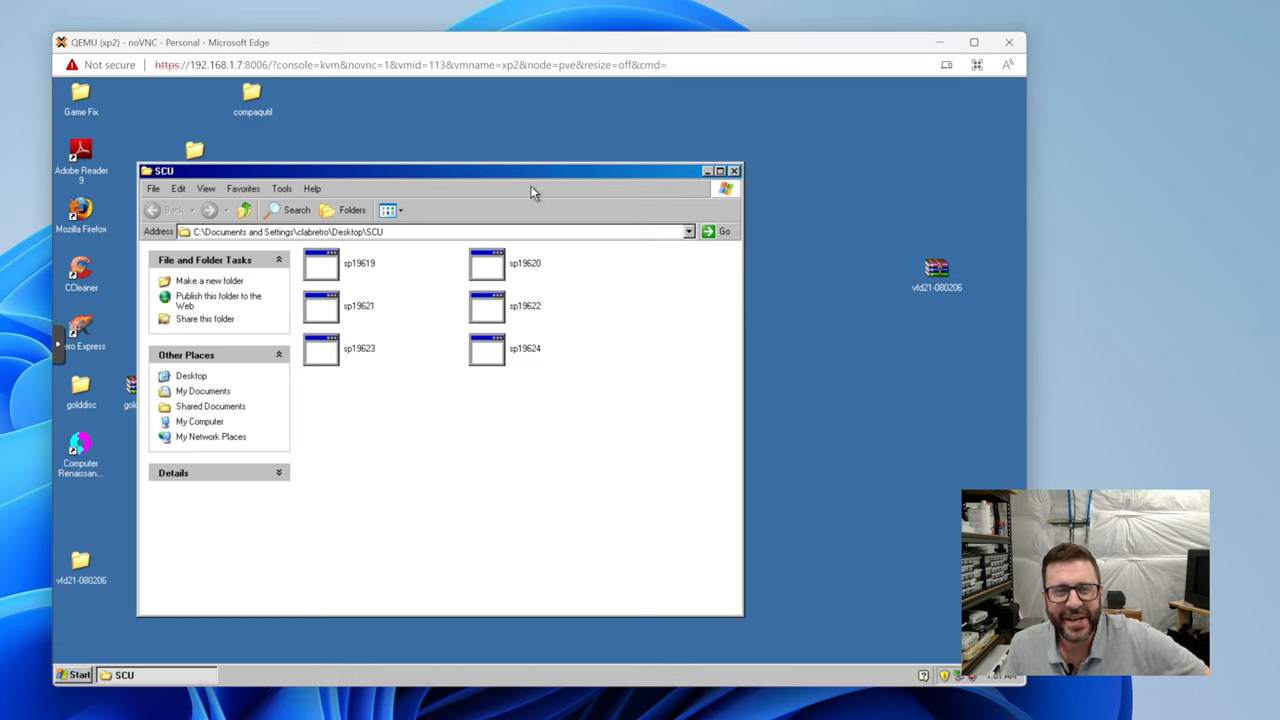
pyautogui.moveTo(688, 375)
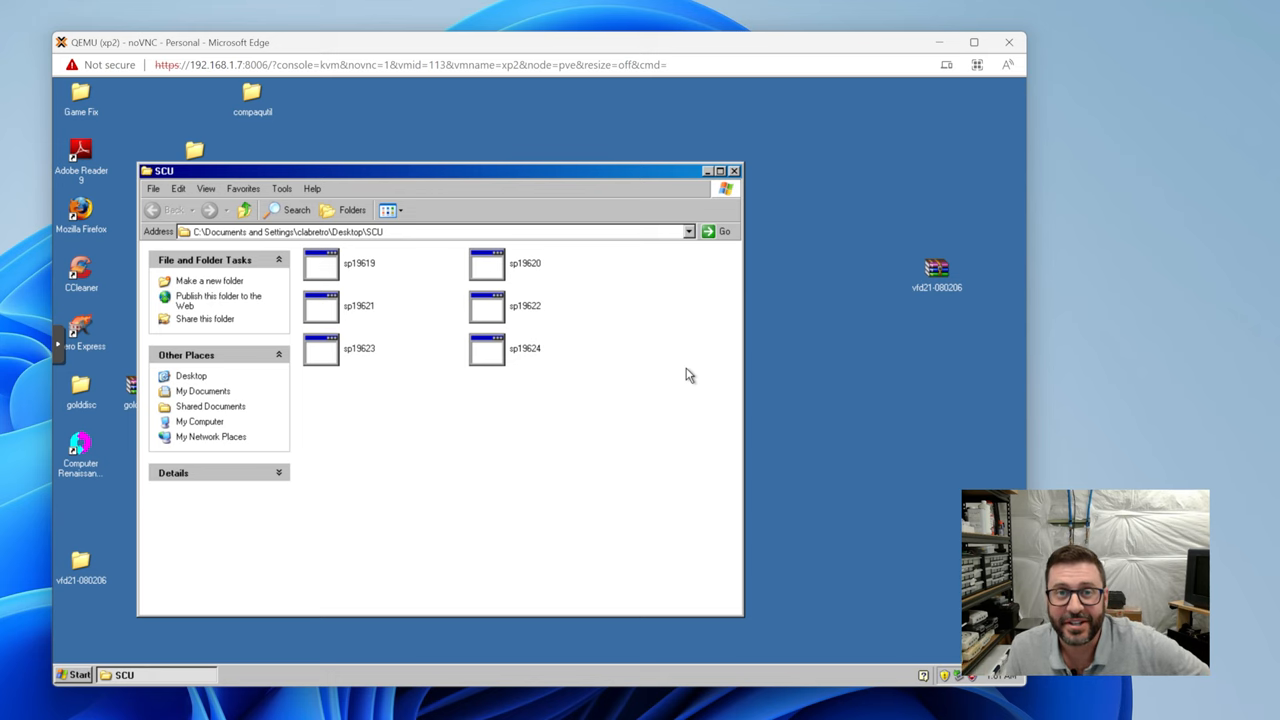
pyautogui.moveTo(320, 283)
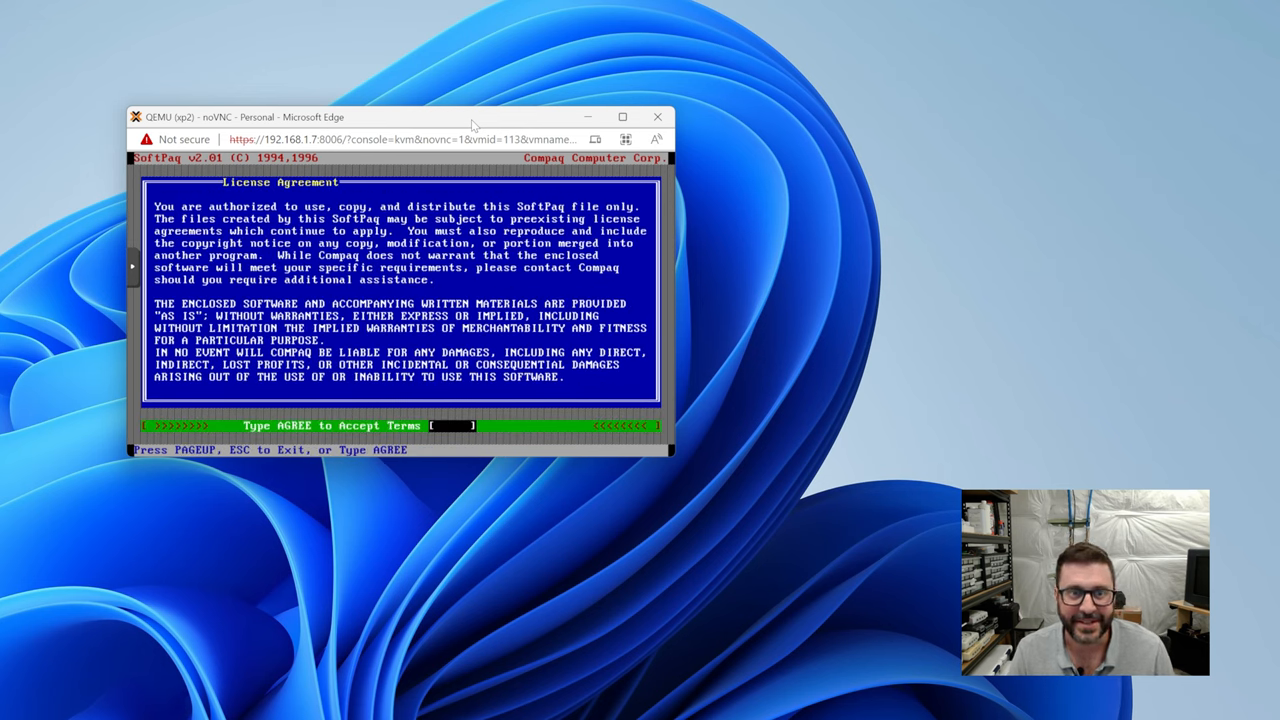
# Step: Enter AGREE so sp19619 extracts, then launch QRST5 from the SCU folder
pyautogui.write('AGREE')
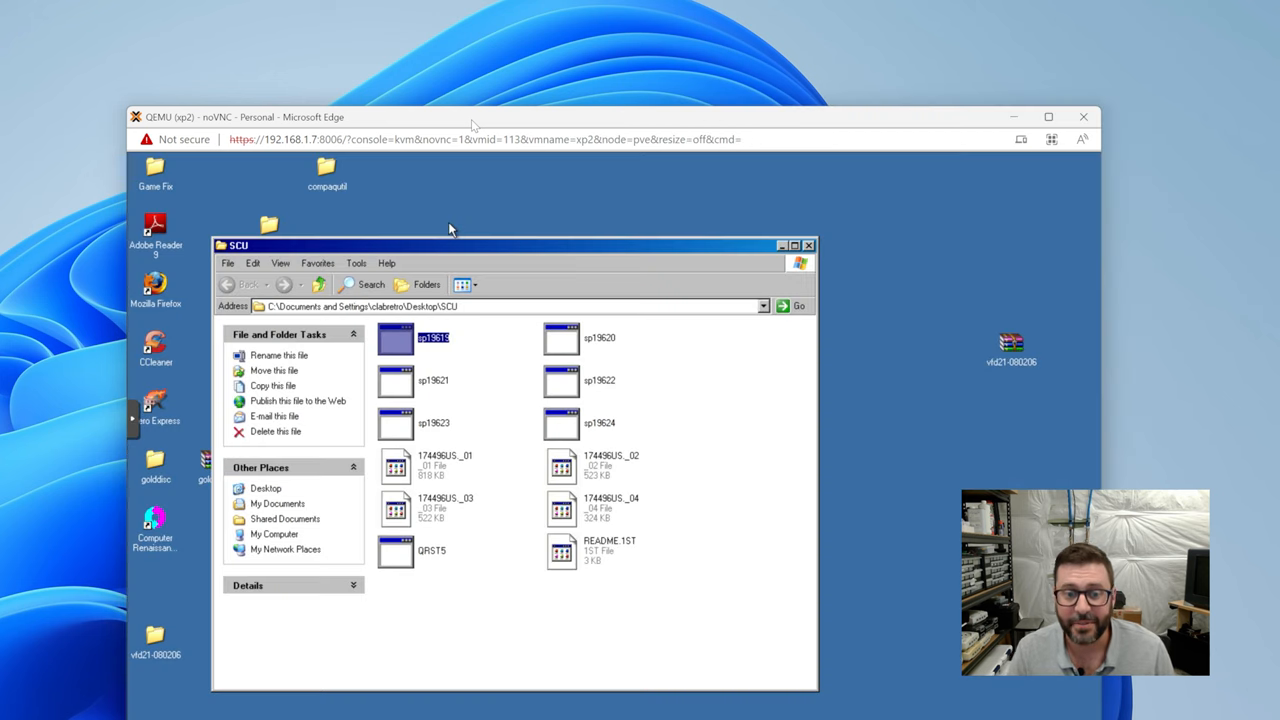
pyautogui.moveTo(608, 372)
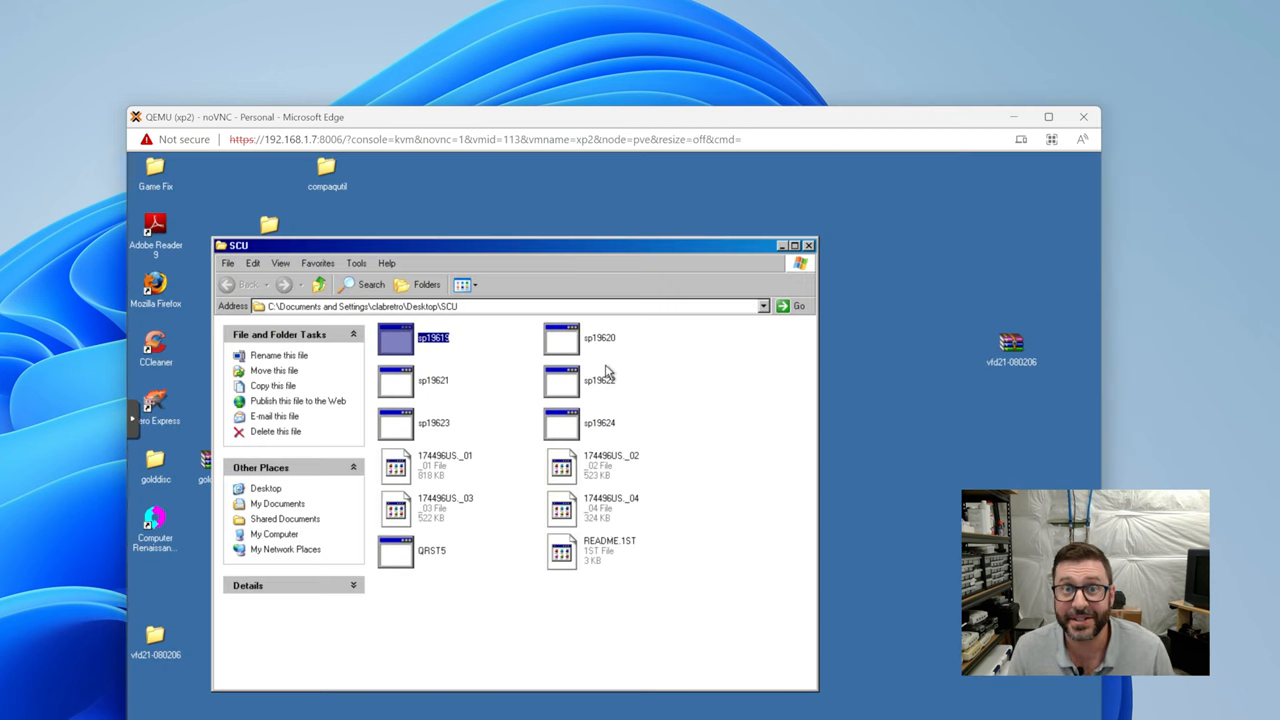
pyautogui.click(395, 551)
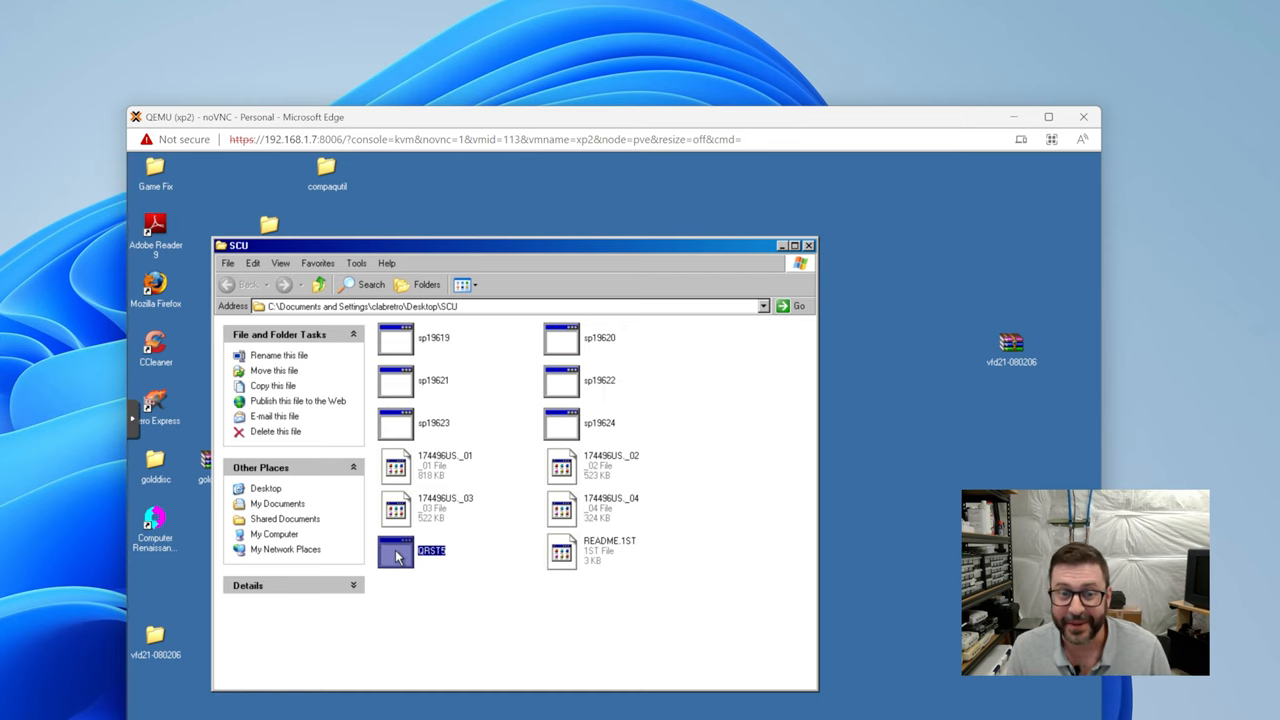
pyautogui.doubleClick(395, 550)
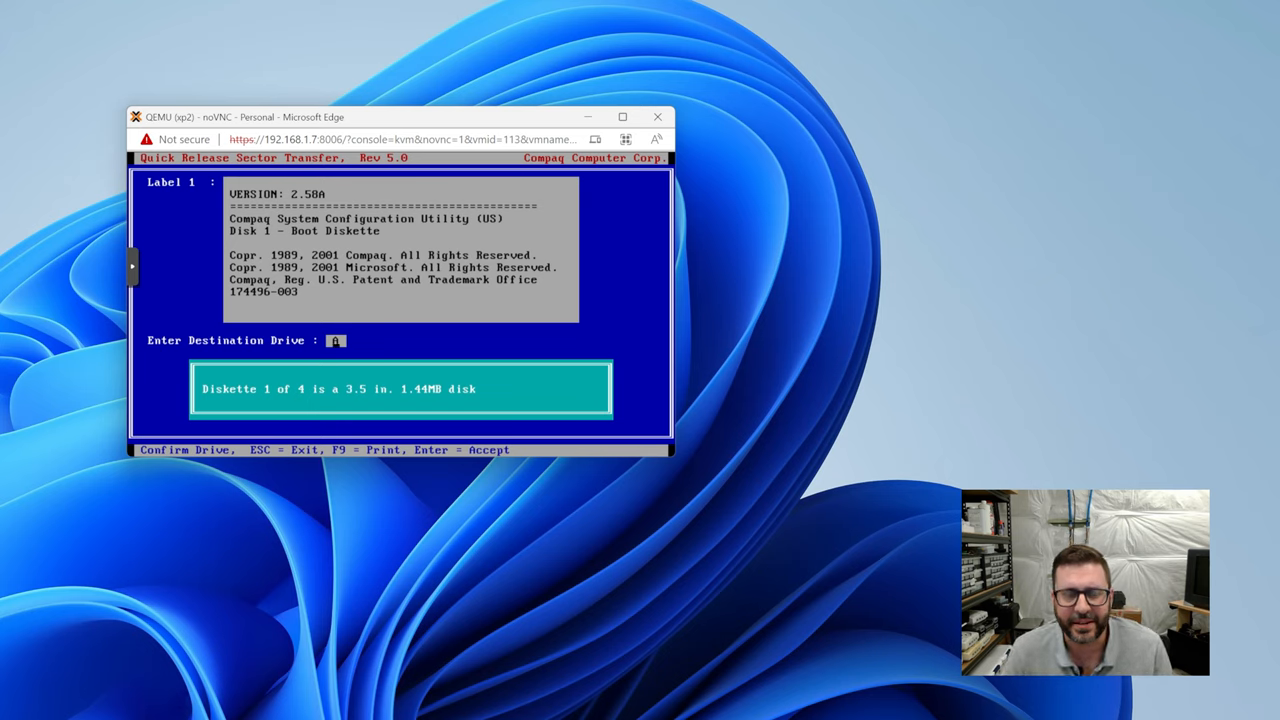
# Step: Accept drive A for Disk 1, then close the unsupported hard-disk access error
pyautogui.press('Return')
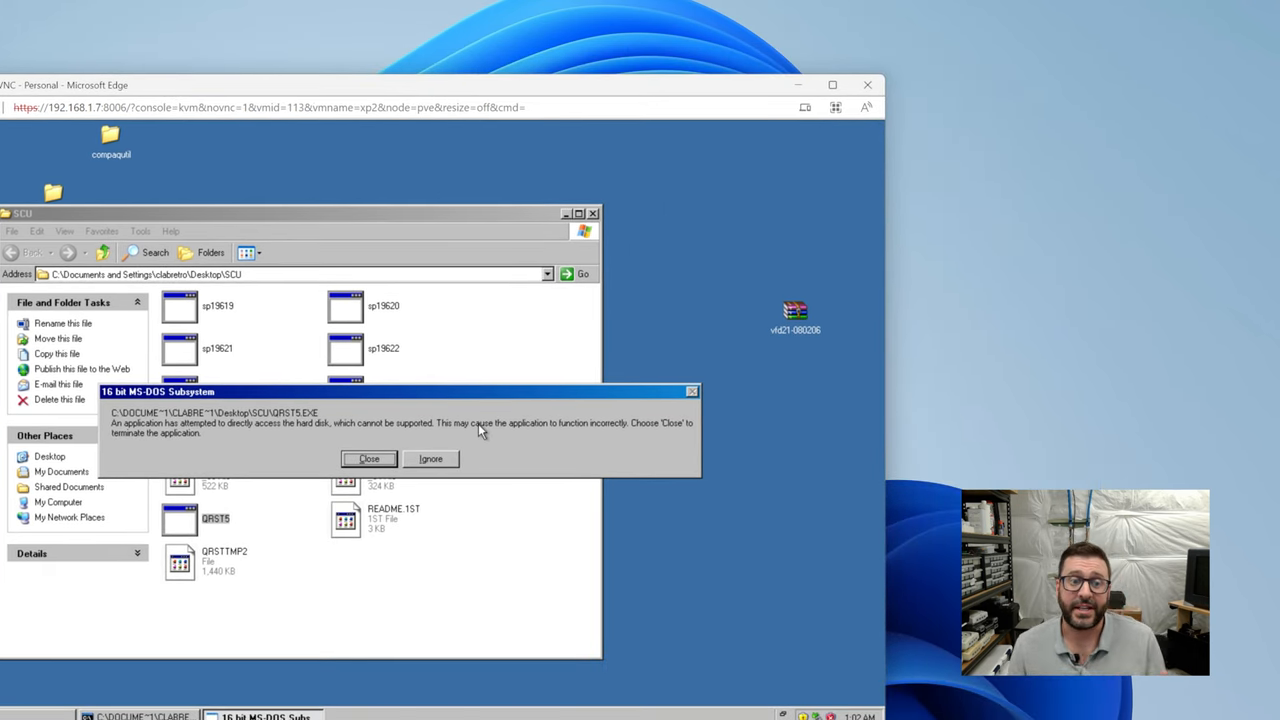
pyautogui.moveTo(485, 453)
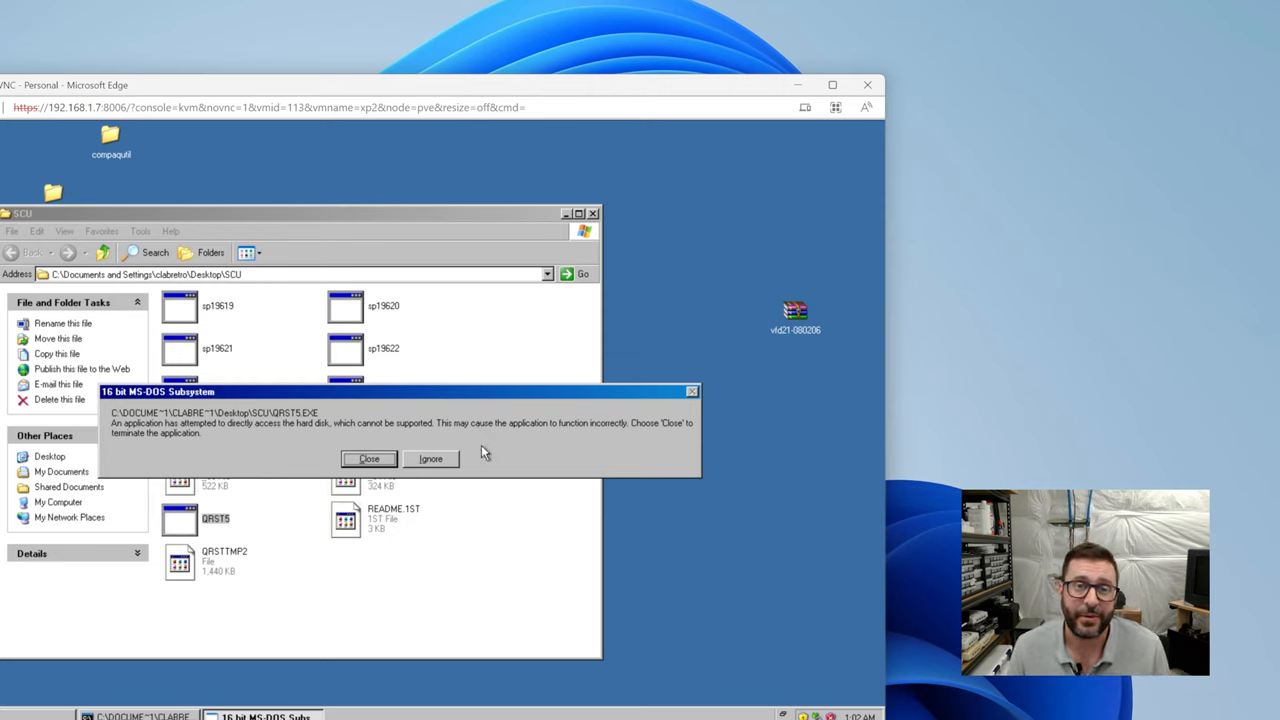
pyautogui.moveTo(117, 420)
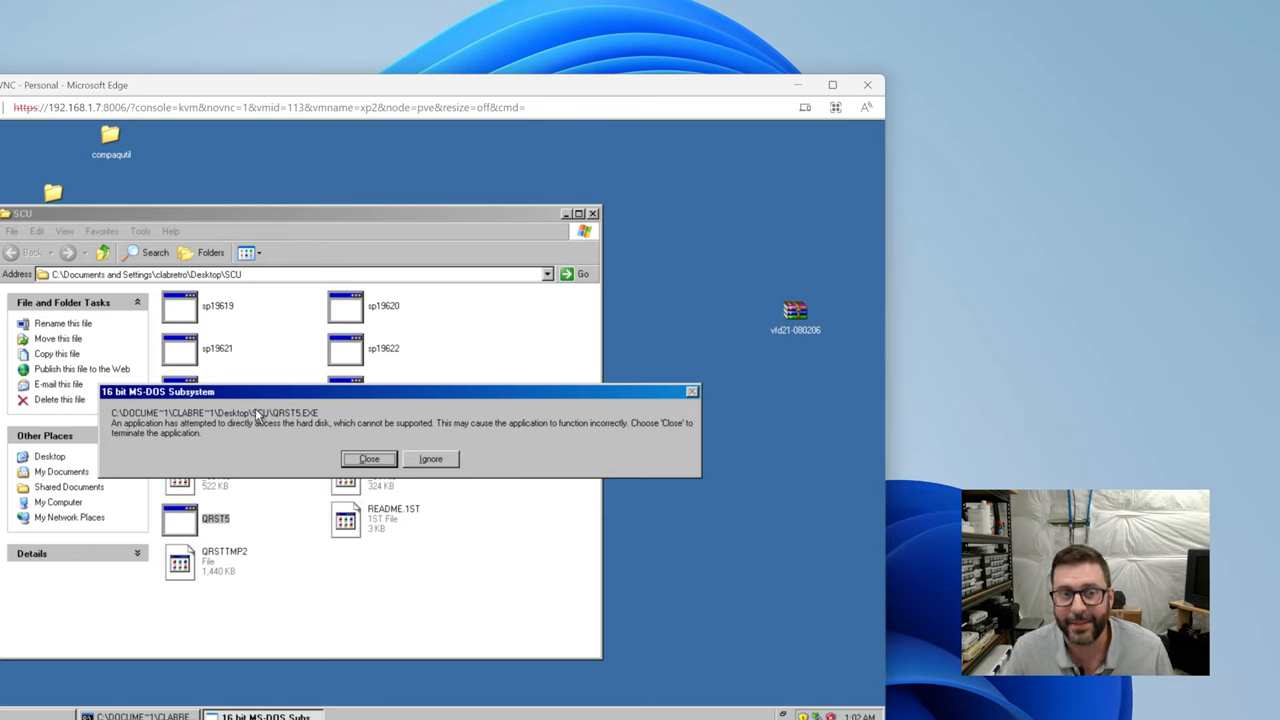
pyautogui.moveTo(320, 419)
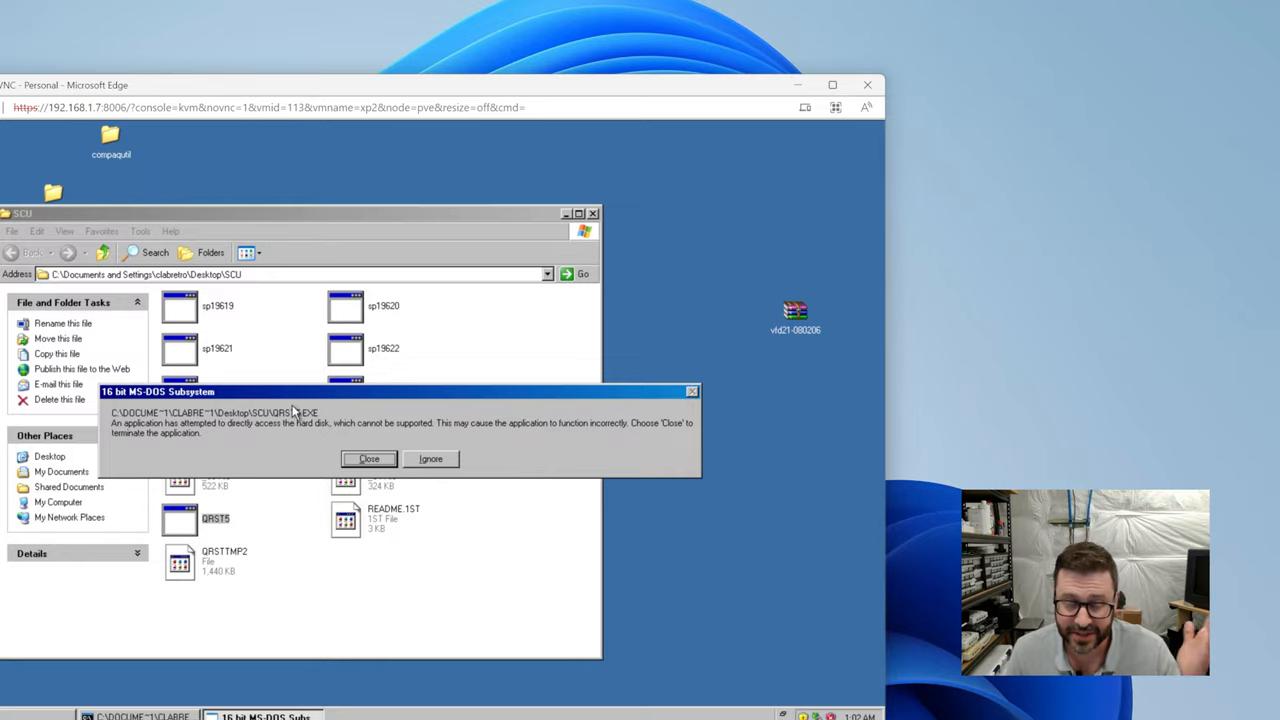
pyautogui.click(369, 458)
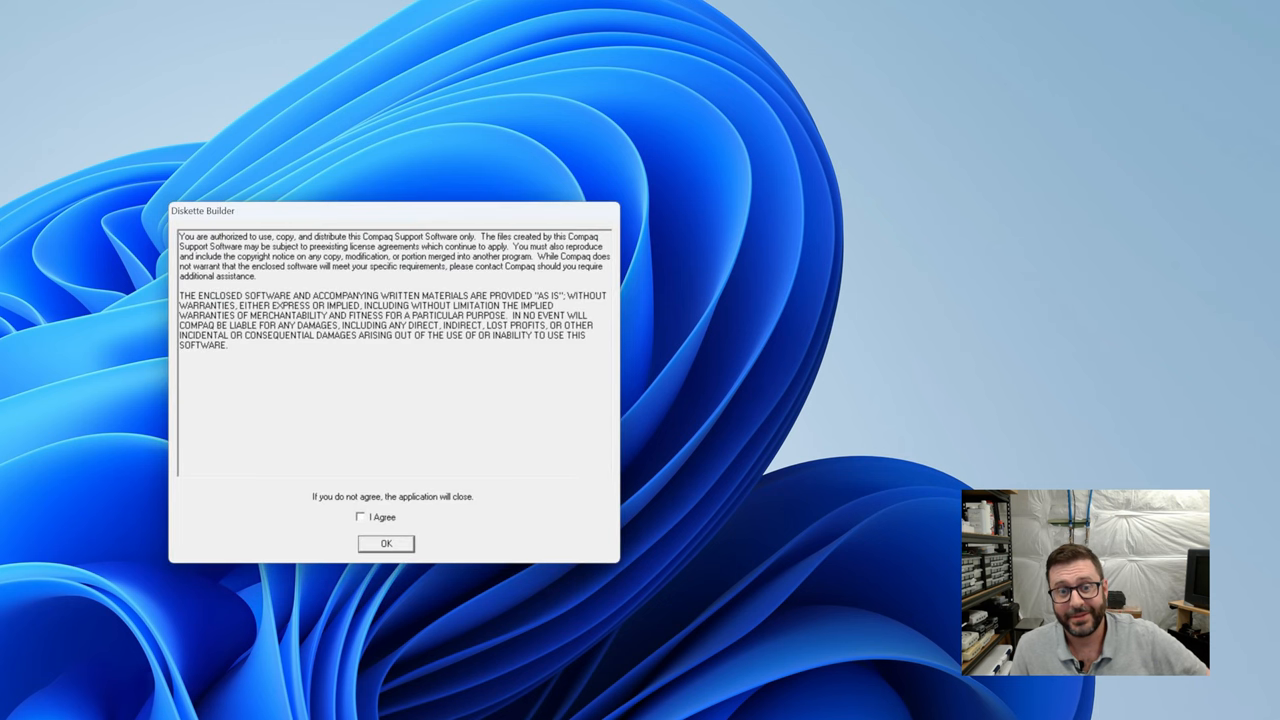
# Step: Agree to the Diskette Builder license and select E:\ as the SmartStart CD drive
pyautogui.click(360, 517)
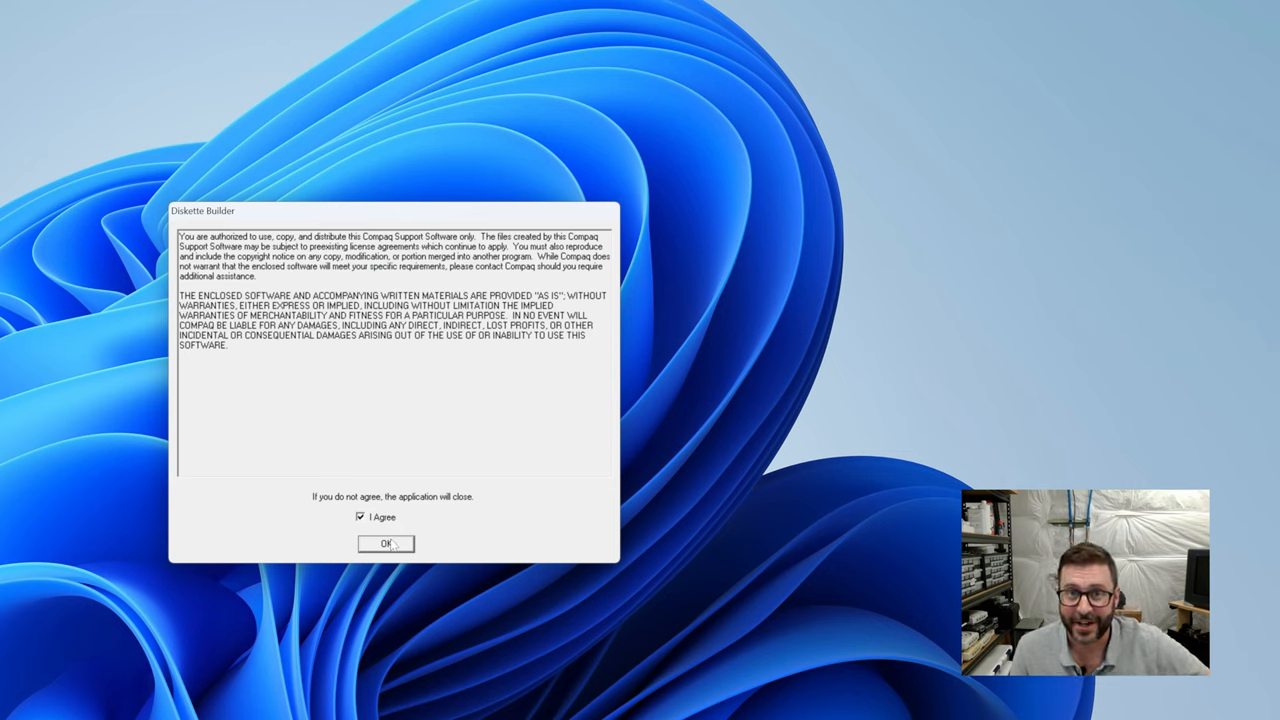
pyautogui.click(385, 543)
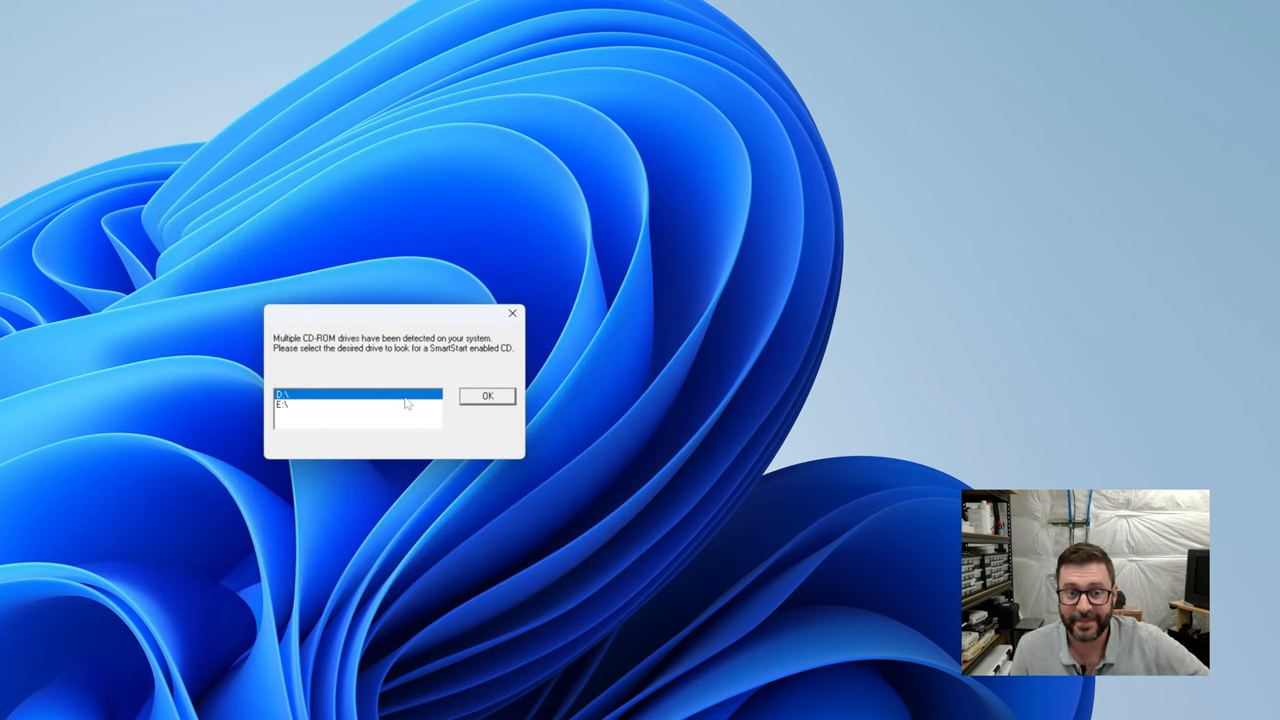
pyautogui.click(320, 408)
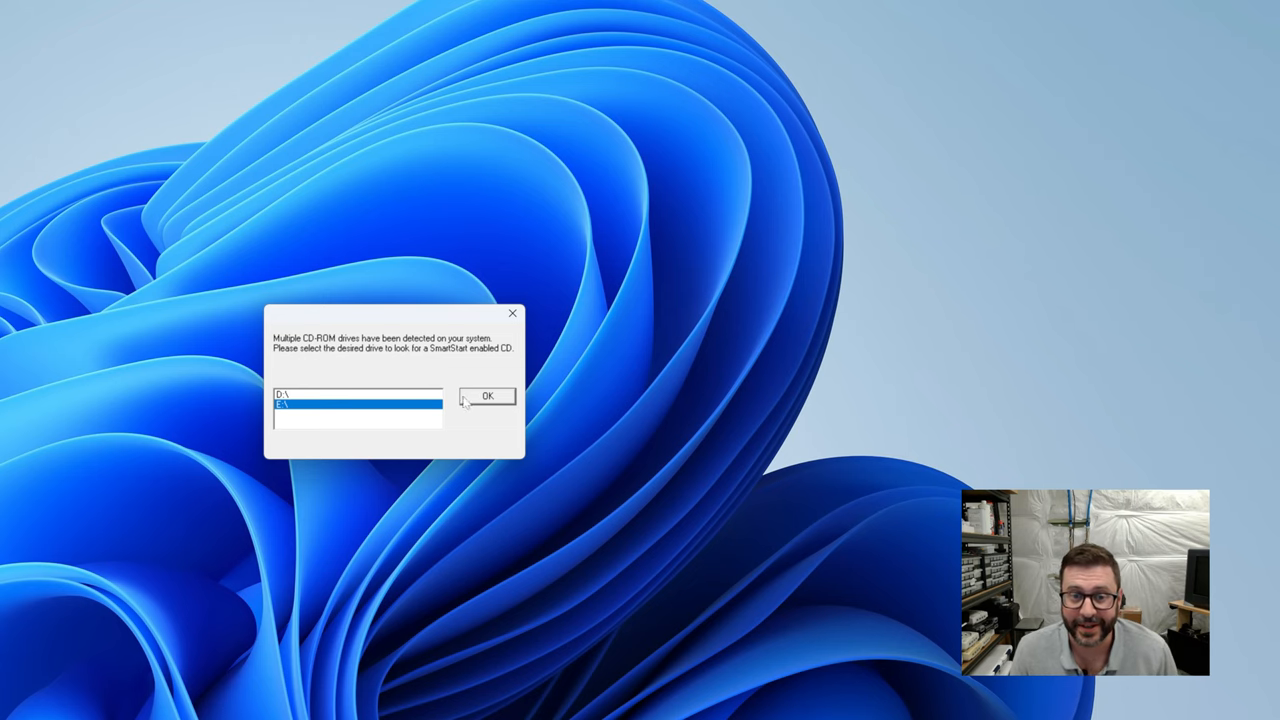
pyautogui.click(487, 396)
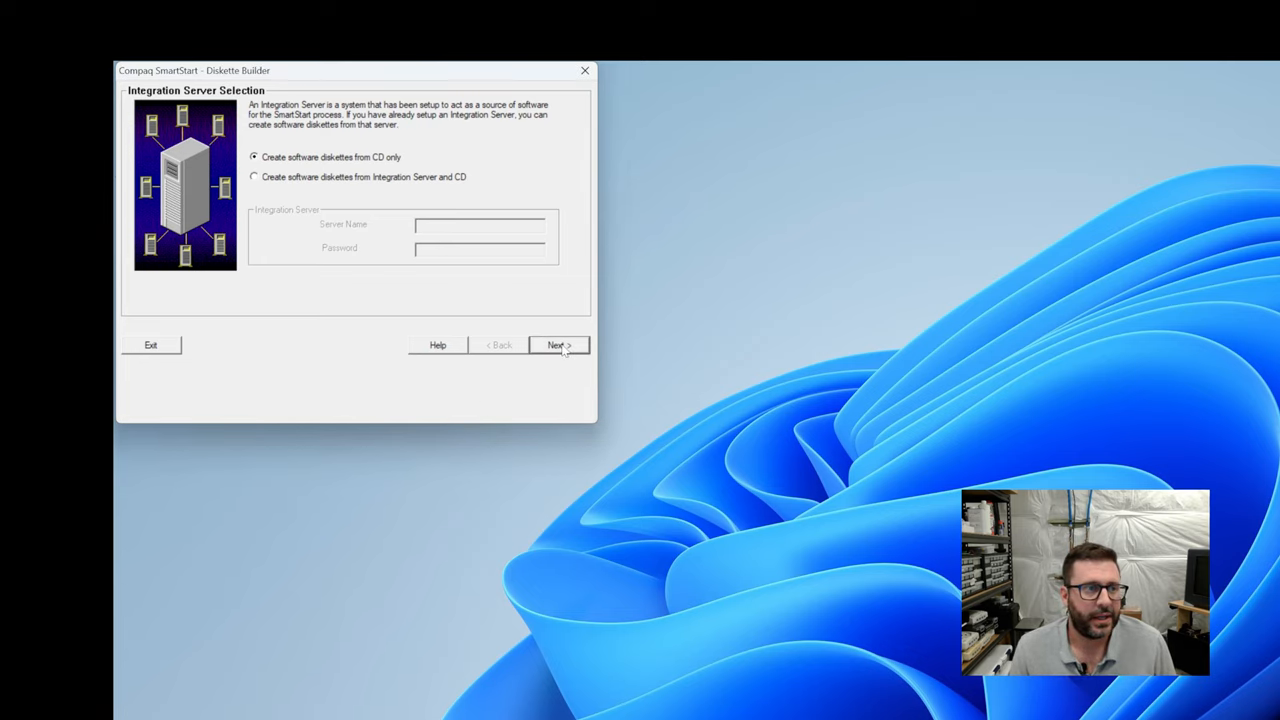
# Step: Proceed with CD-only diskette creation, scroll the software list, and recentre the window
pyautogui.click(558, 344)
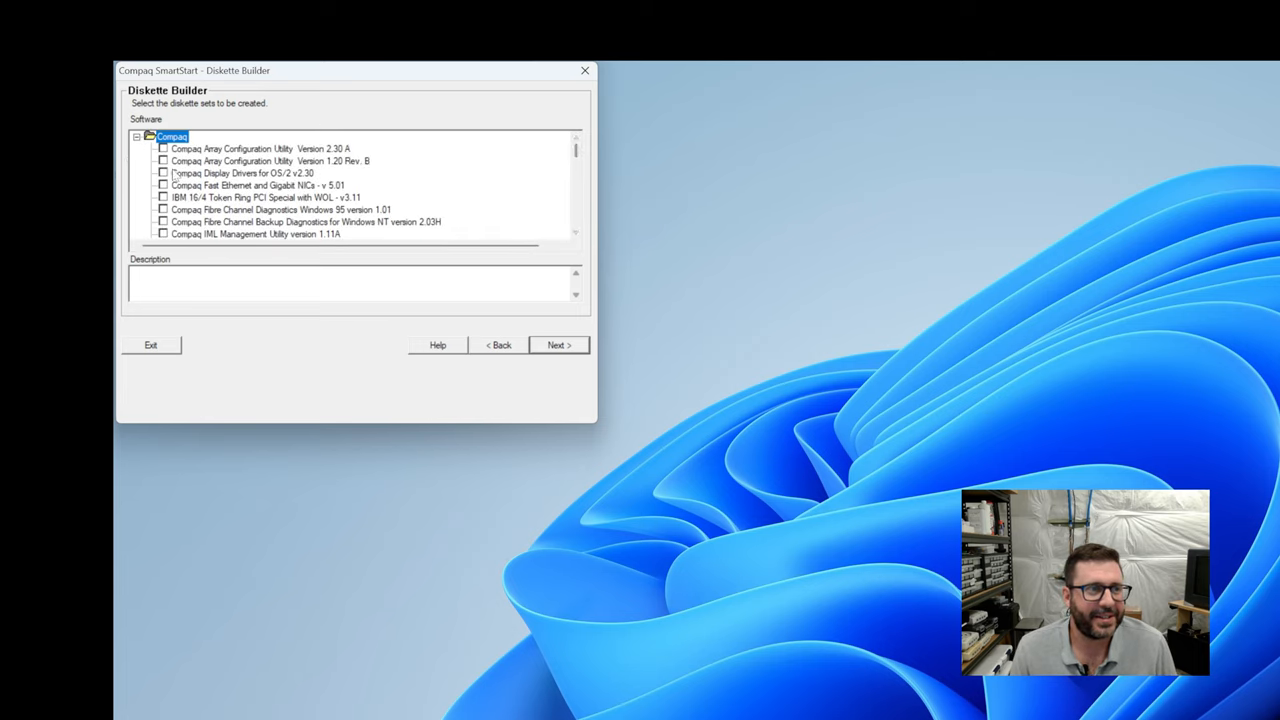
pyautogui.scroll(-3)
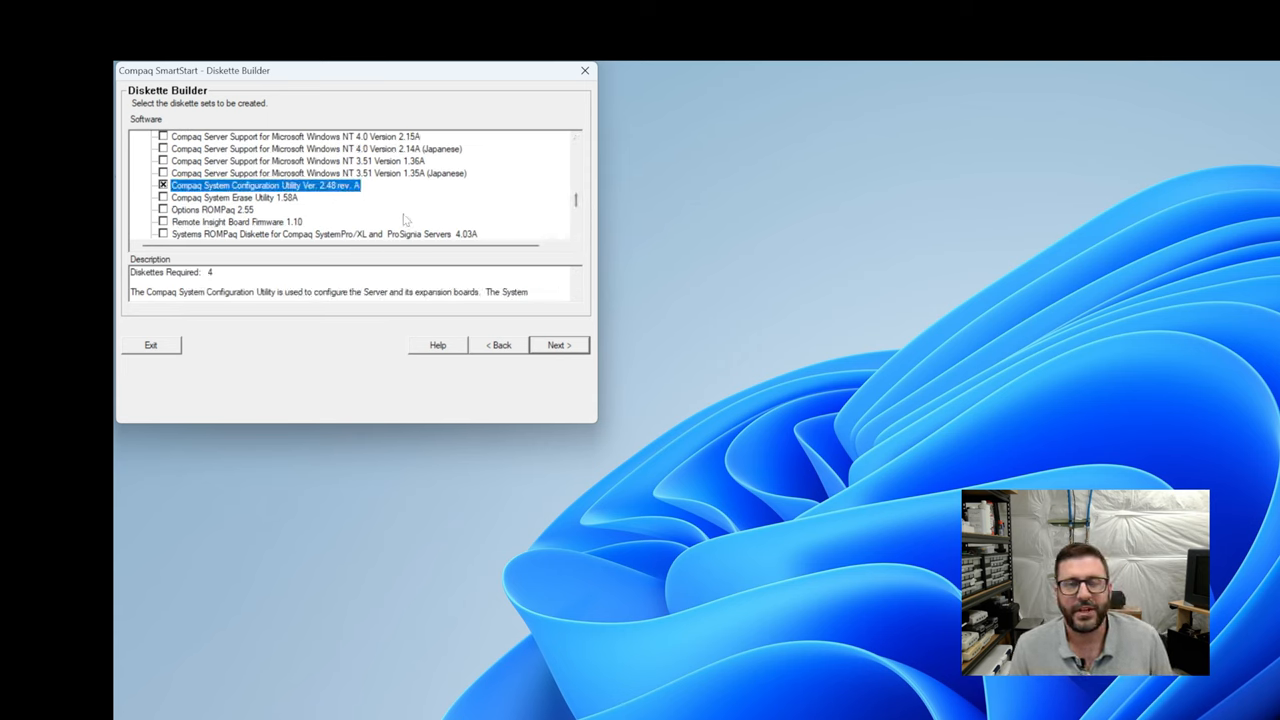
pyautogui.moveTo(448, 206)
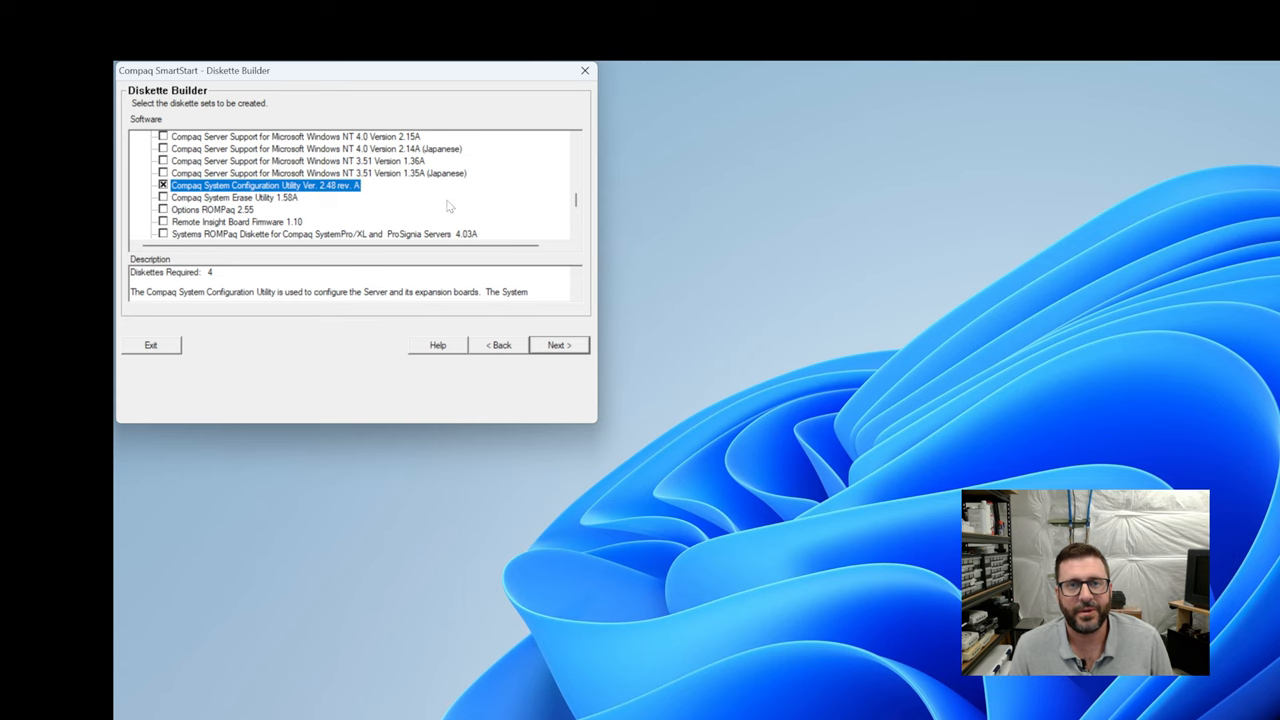
pyautogui.moveTo(520, 78)
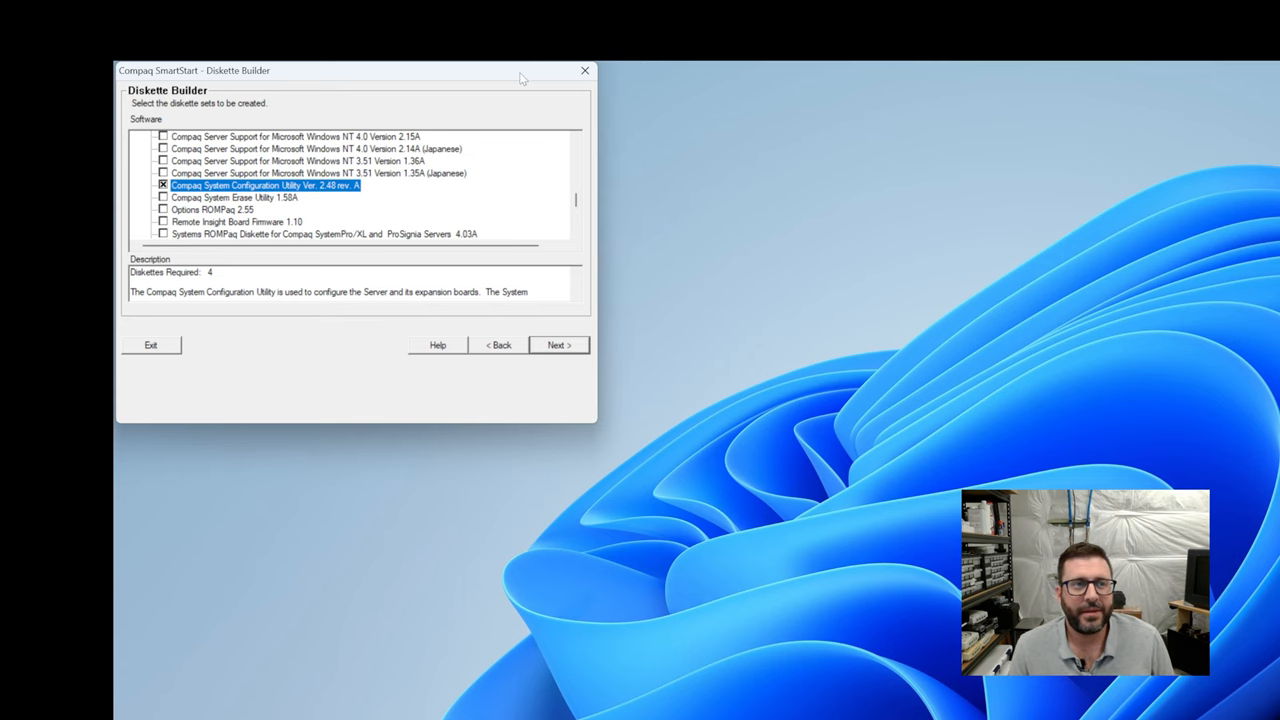
pyautogui.moveTo(355, 70); pyautogui.dragTo(635, 190)
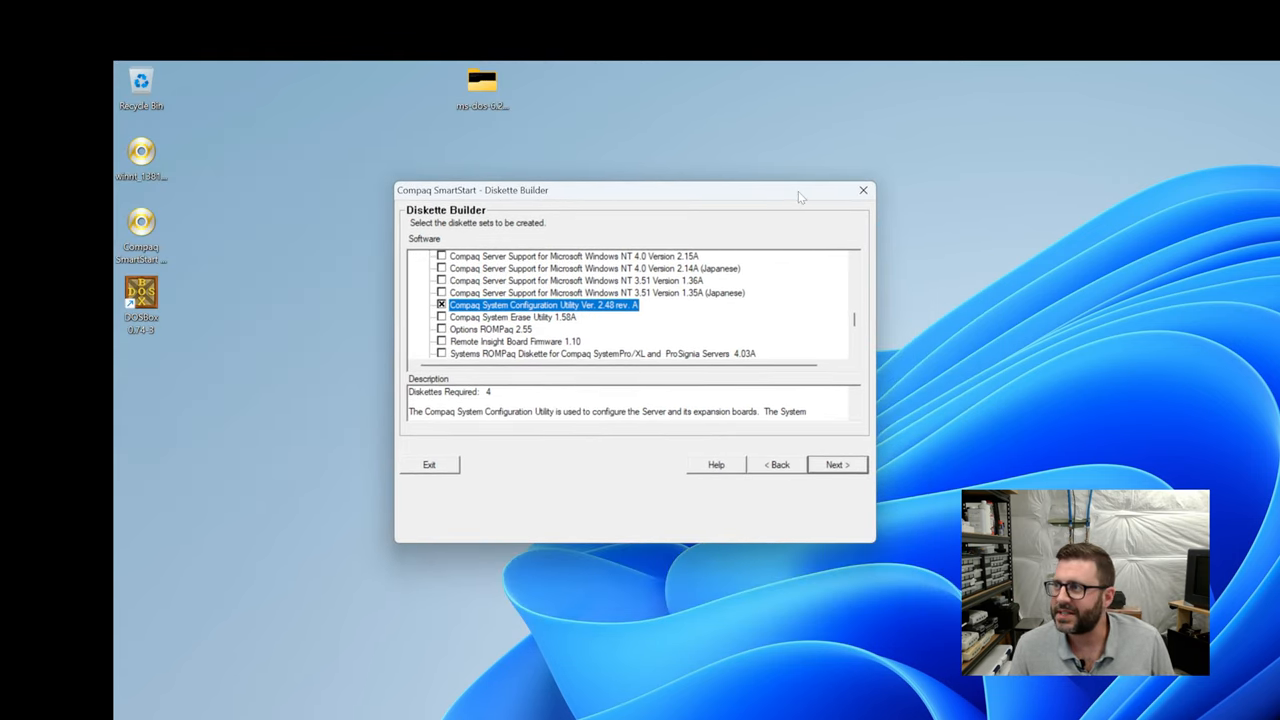
pyautogui.moveTo(775, 217)
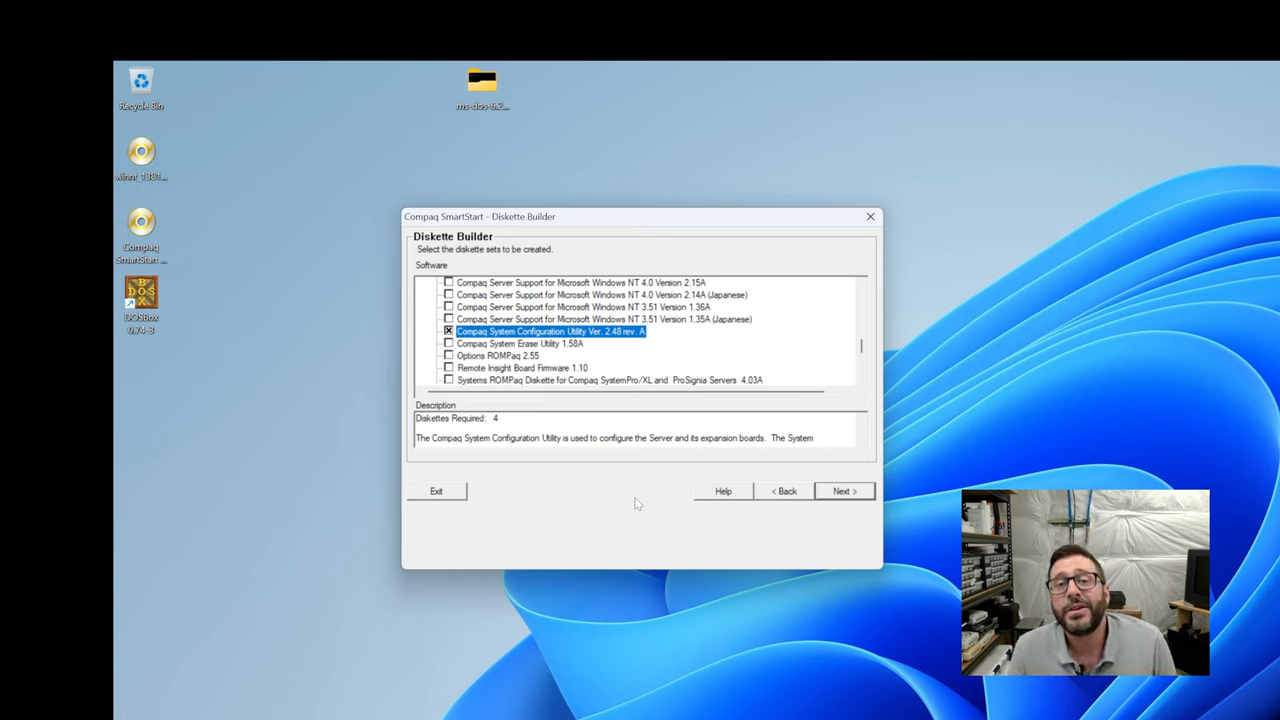
pyautogui.moveTo(630, 500)
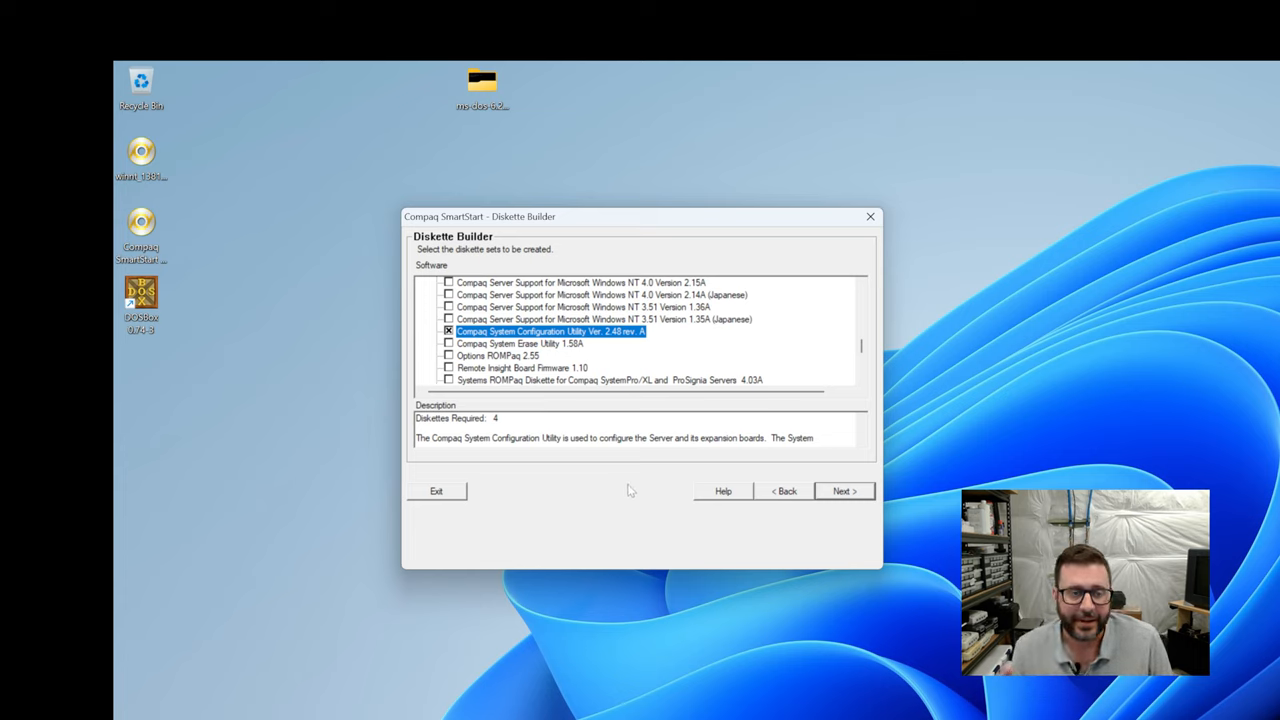